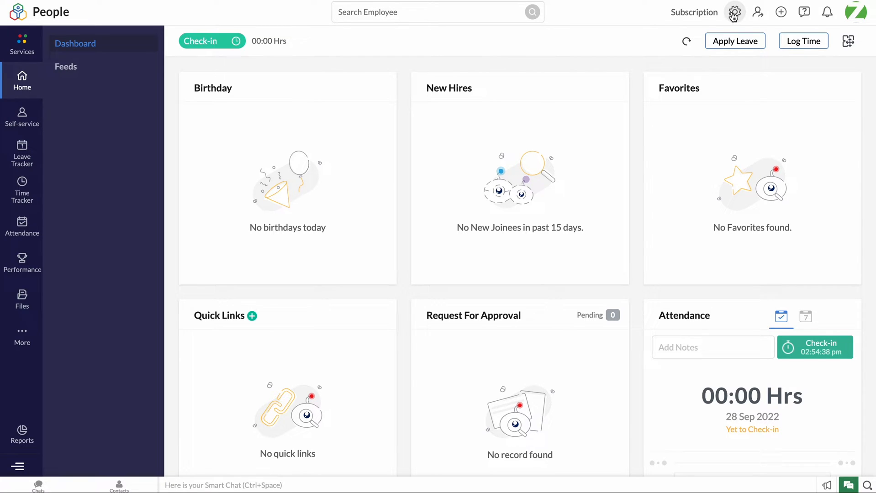
Reach the Forms list under Settings > Customization
left_click(735, 12)
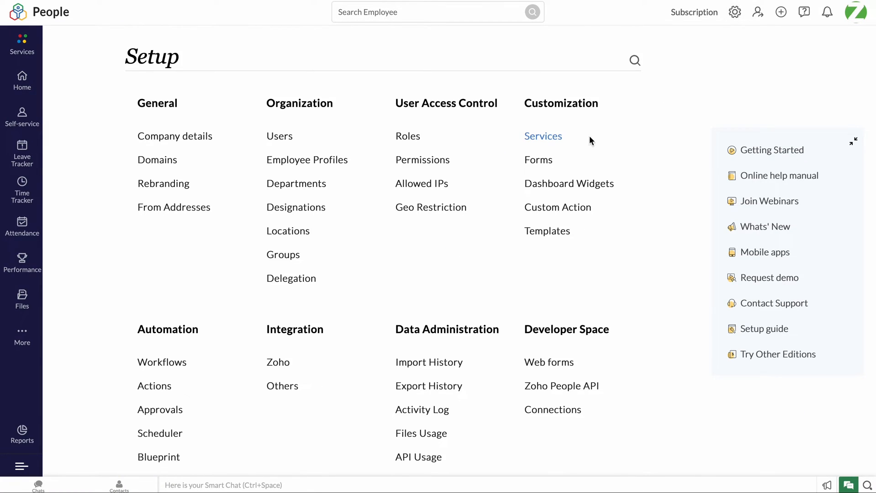
left_click(538, 160)
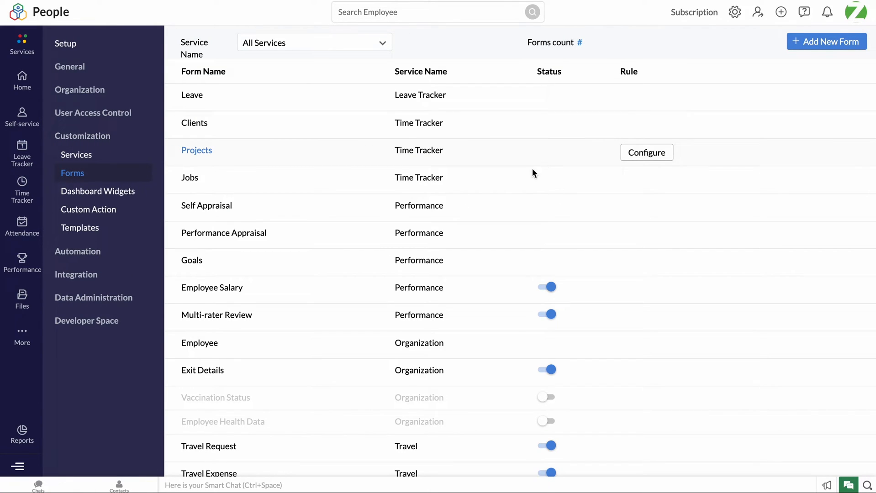
mouse_move(199, 343)
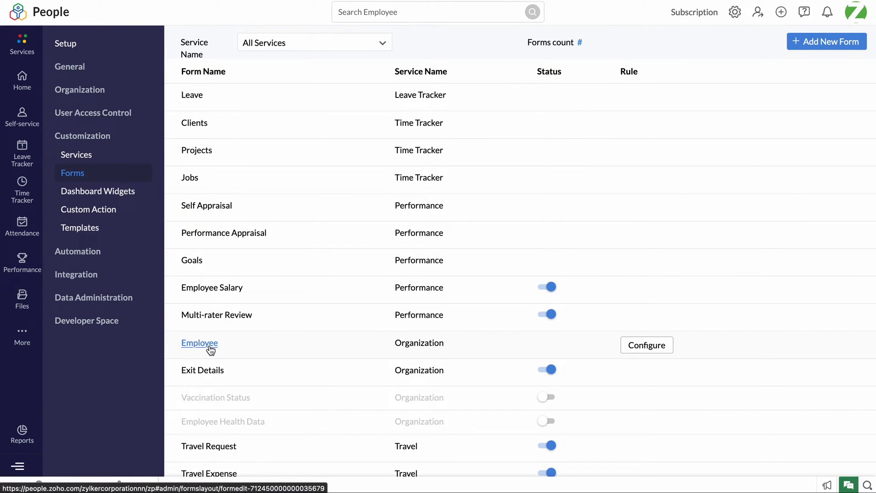
Add Father's name, Vehicle number and Payment mode single-line fields to the Employee form's Basic information
left_click(200, 342)
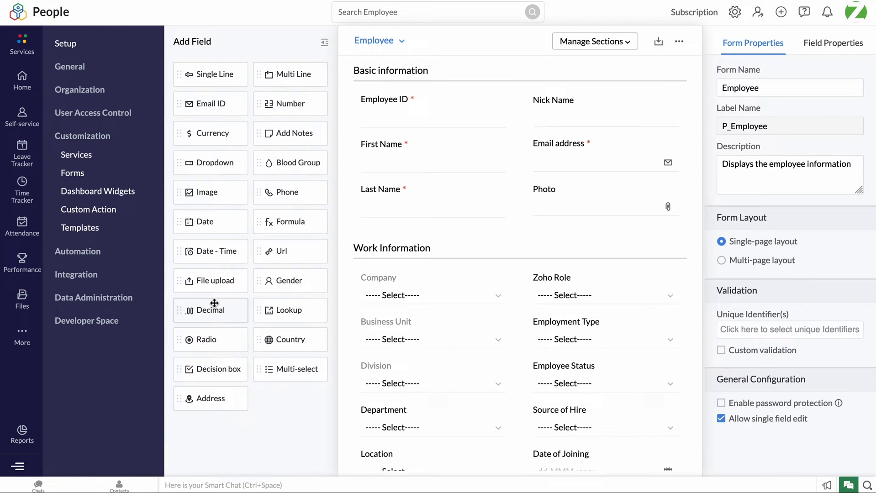
left_click_drag(211, 74, 289, 109)
type("Father's name")
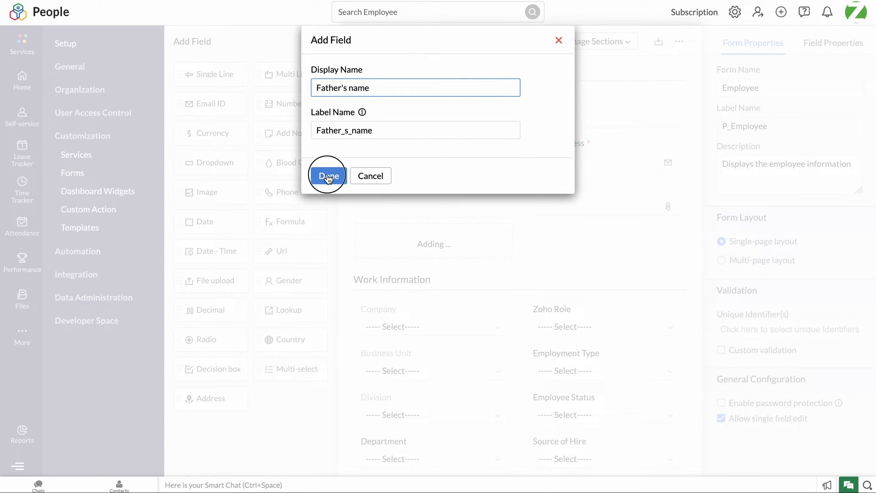
left_click(327, 176)
type("Vehicle number")
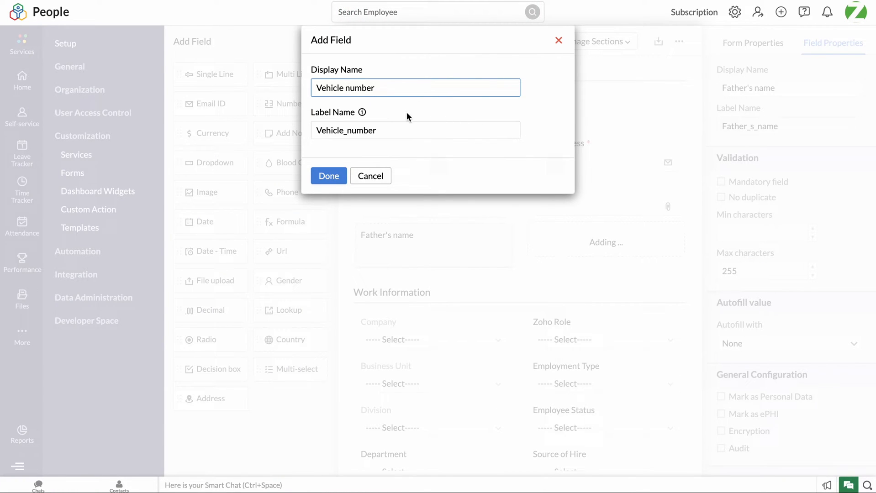
left_click(329, 176)
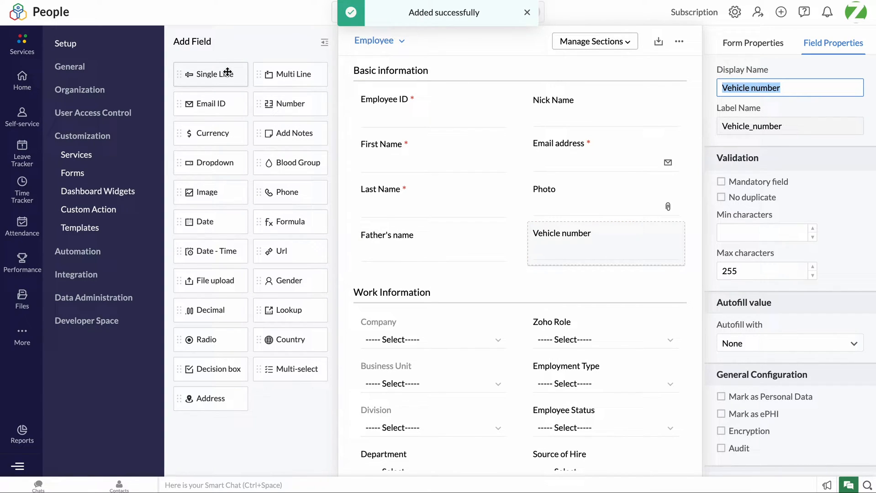
left_click(211, 74)
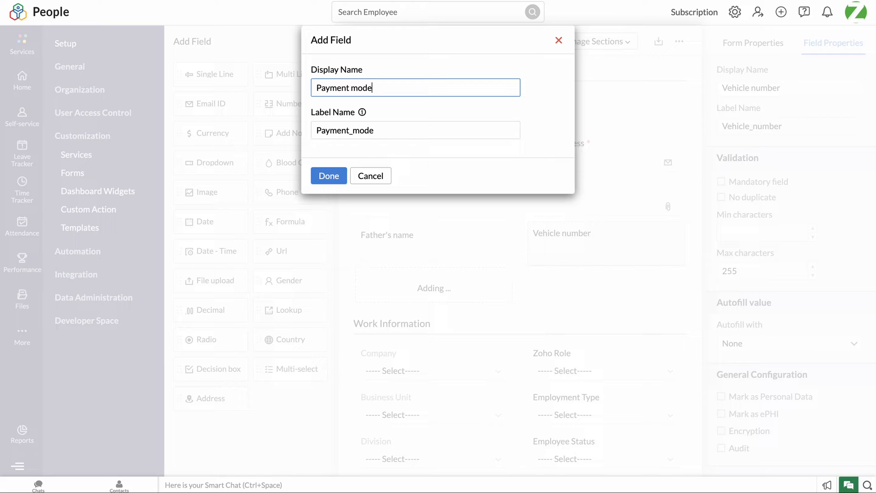
left_click(329, 176)
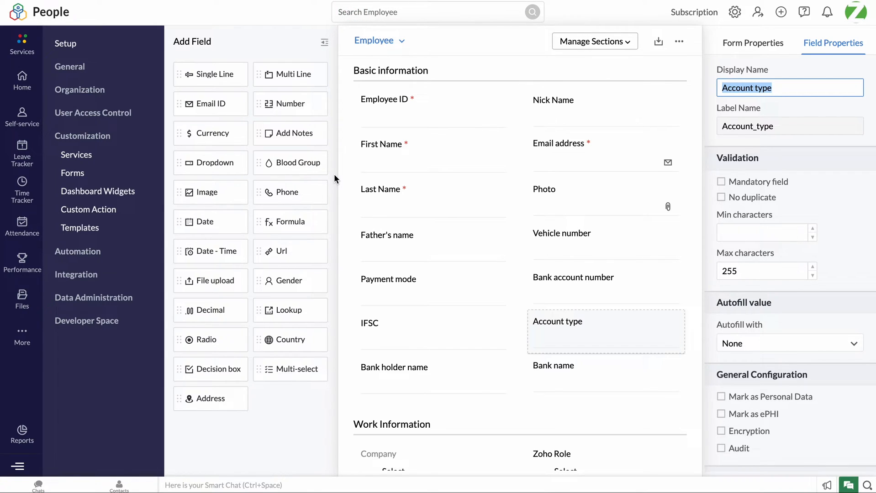
mouse_move(586, 241)
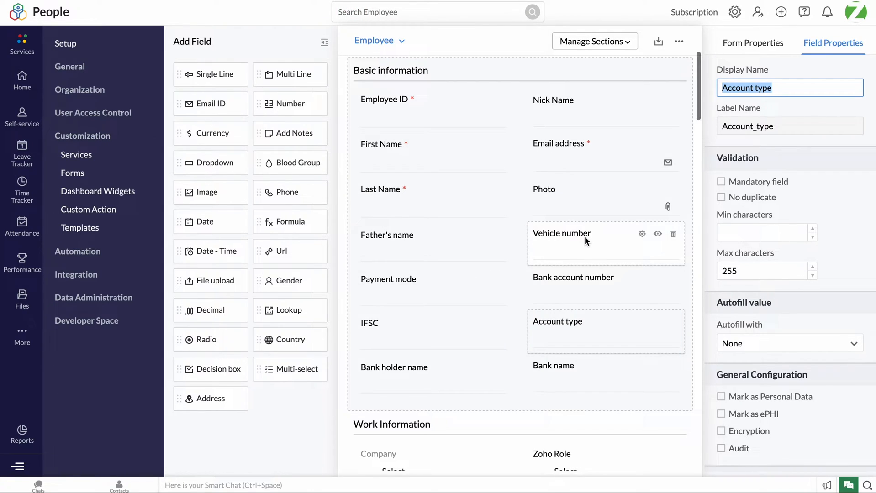
mouse_move(715, 45)
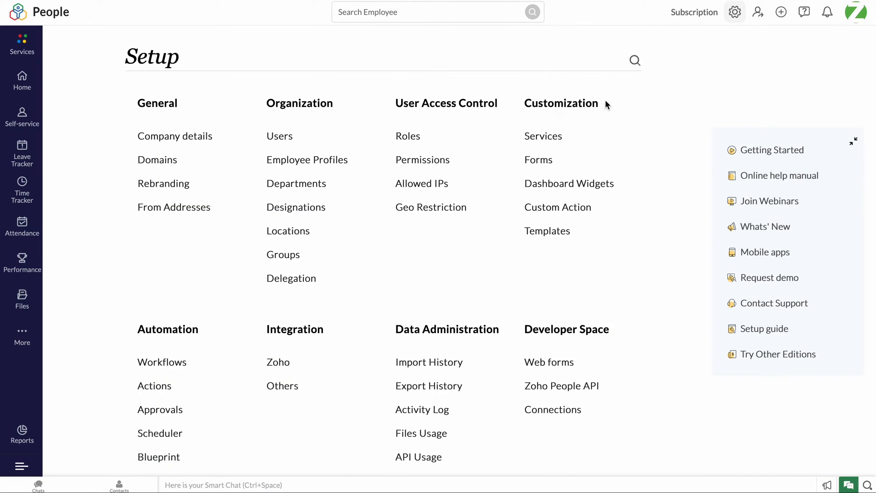
mouse_move(307, 160)
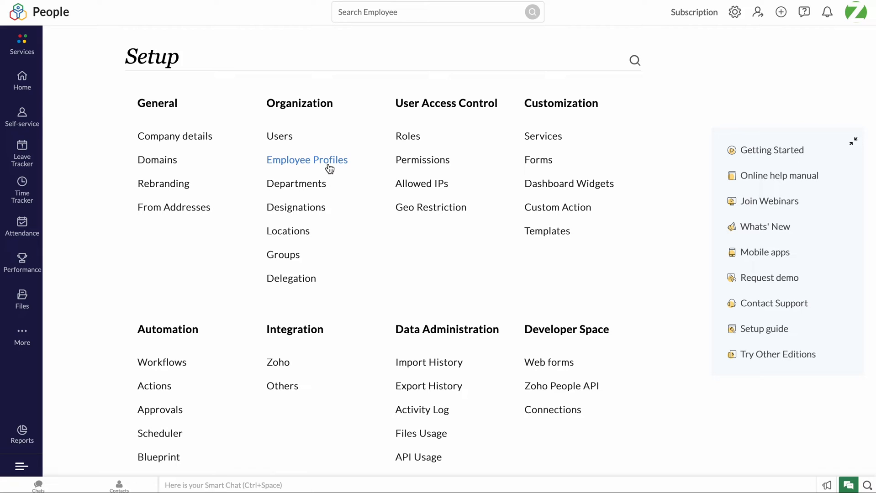
left_click(307, 161)
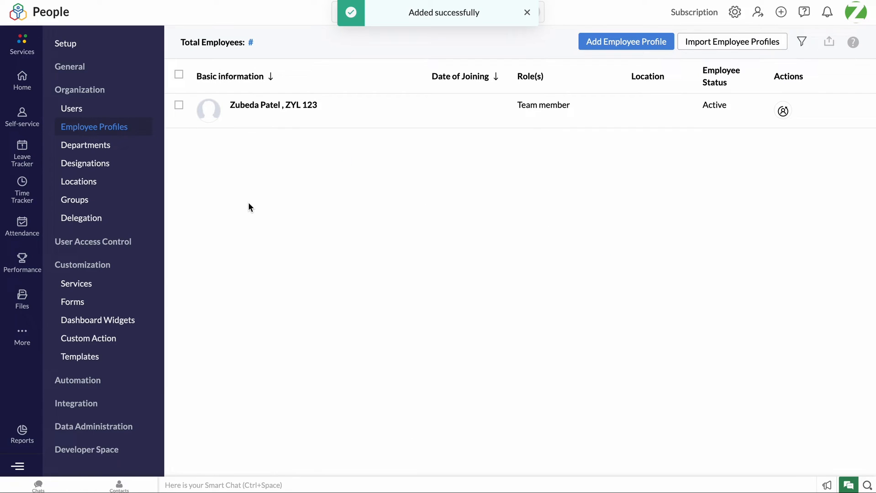
left_click(274, 106)
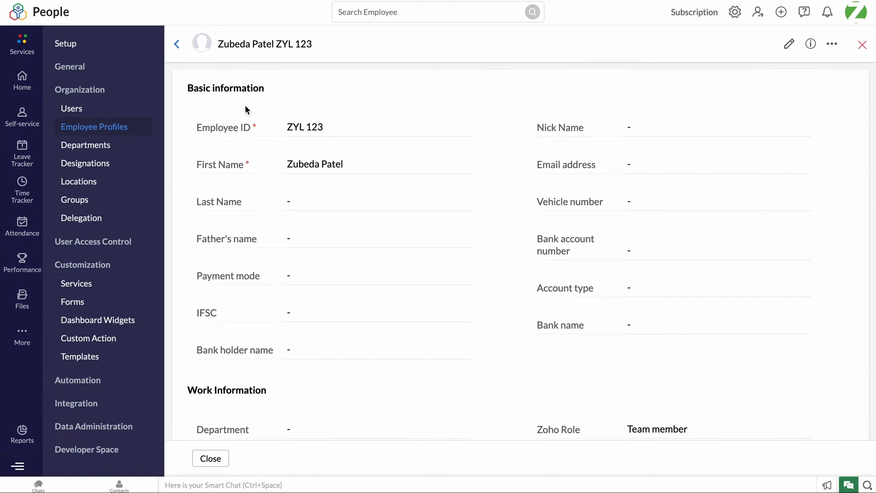
mouse_move(742, 93)
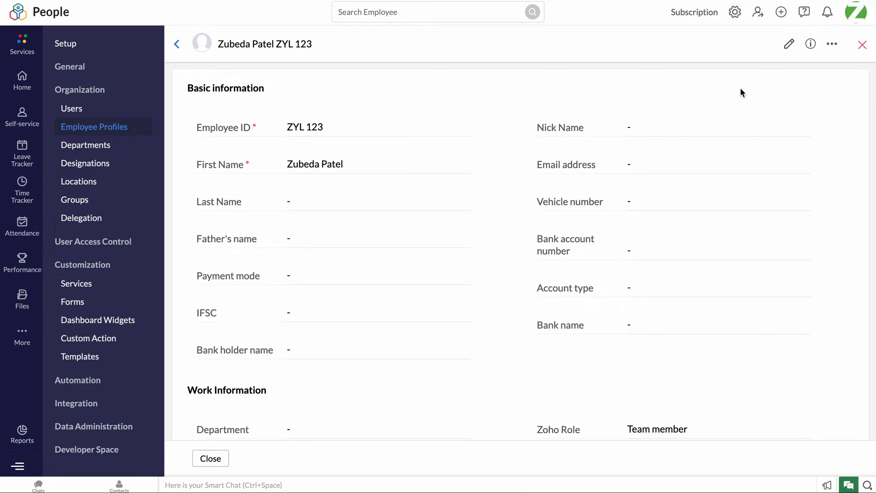
left_click(789, 44)
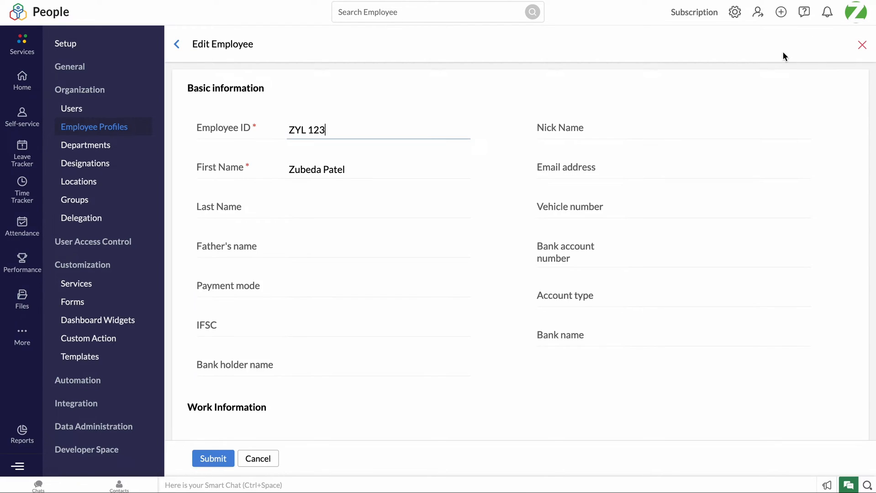
type("4599")
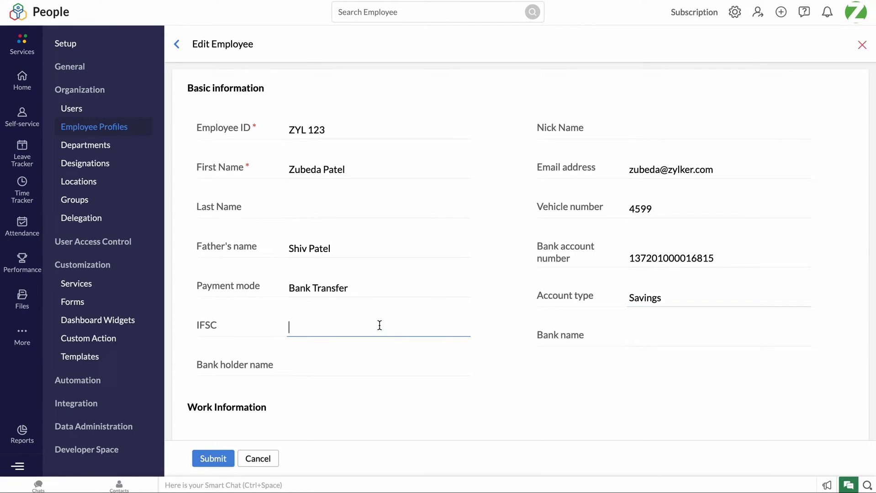
type("IOBA0001371")
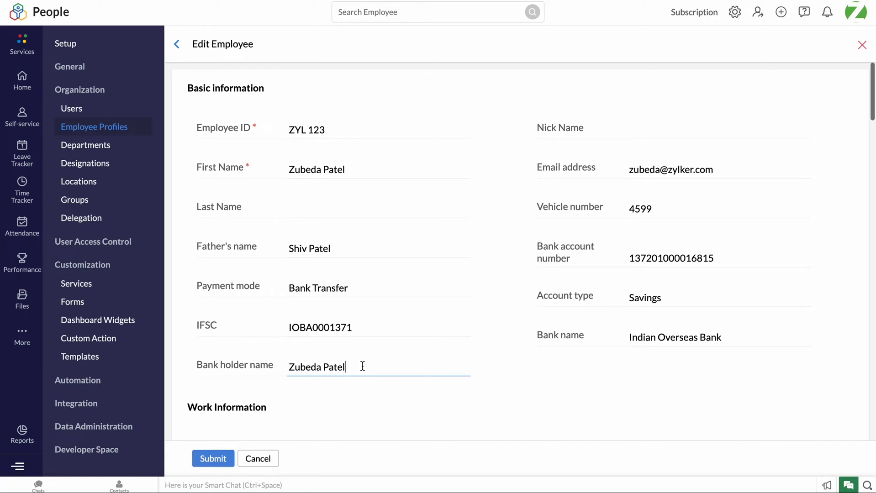
left_click(212, 458)
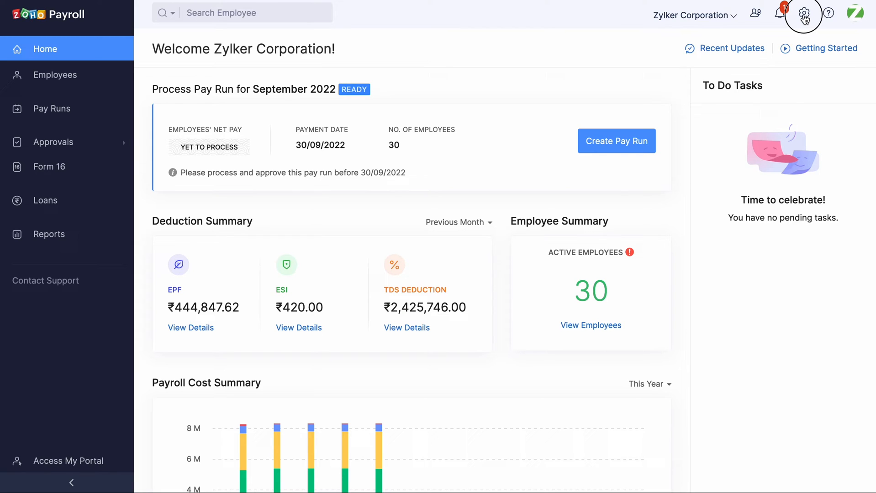
Reach the Zoho People Integration details via Settings > Zoho Apps
left_click(804, 12)
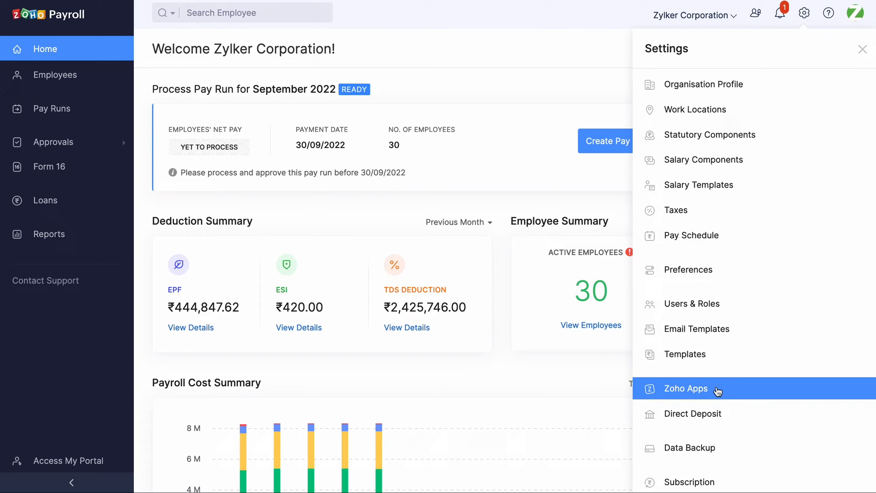
left_click(685, 388)
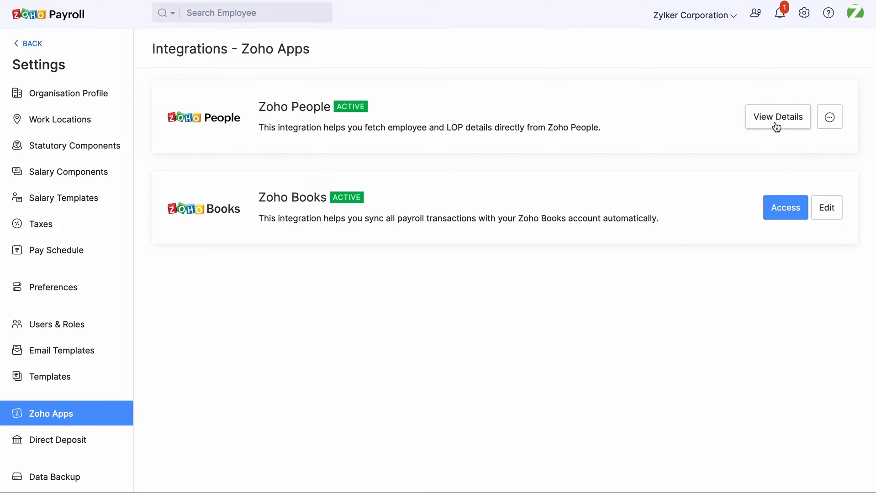
left_click(777, 116)
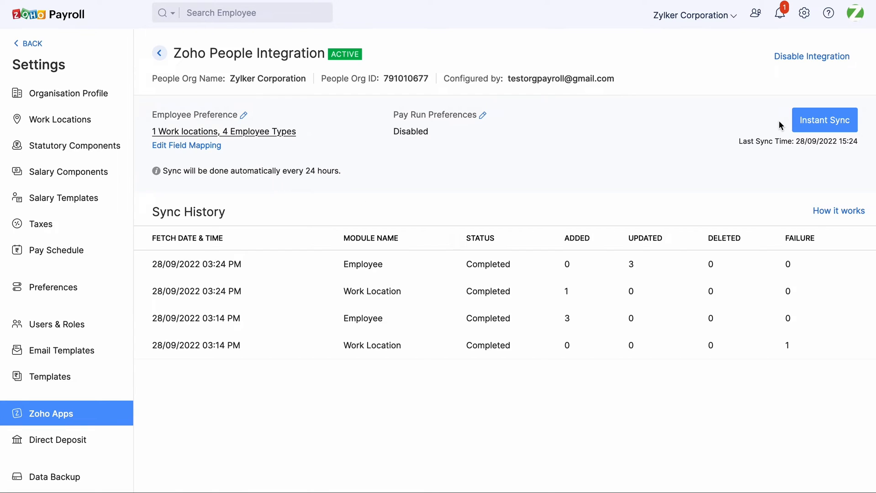
mouse_move(384, 190)
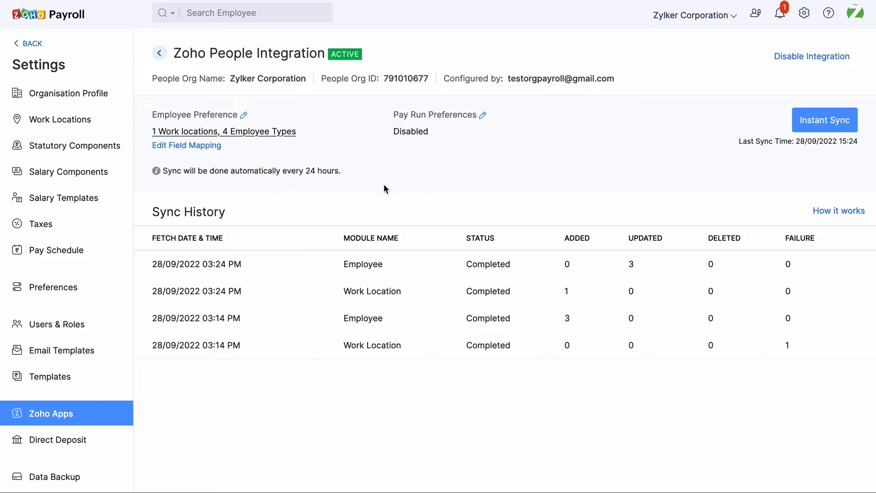
mouse_move(186, 146)
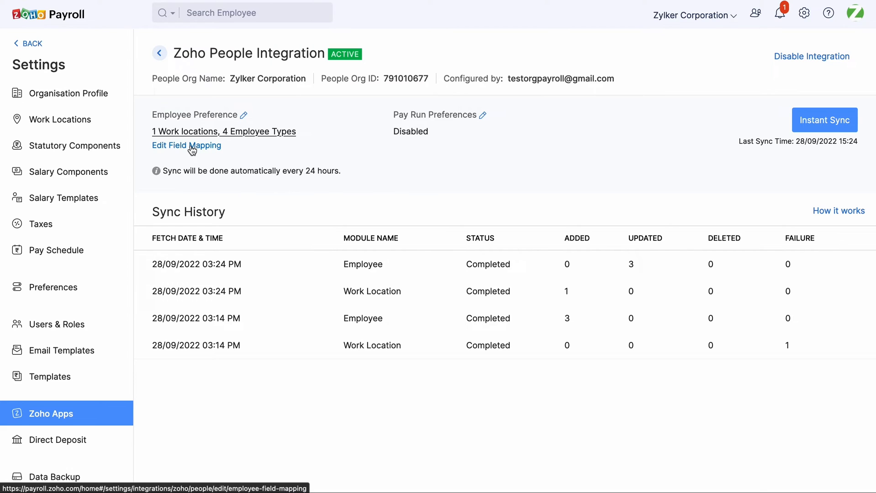
In Edit Field Mapping under Personal Information, map Father Name to Father's name and PAN Number to PAN
left_click(187, 145)
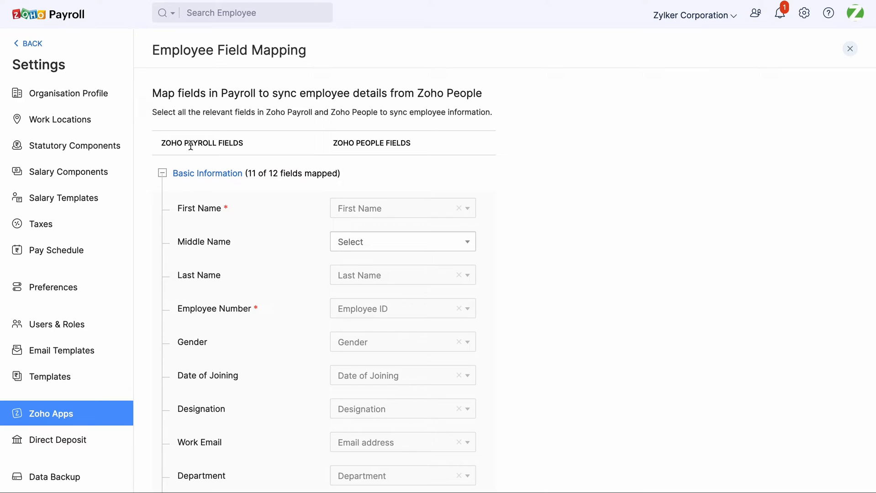
left_click(162, 174)
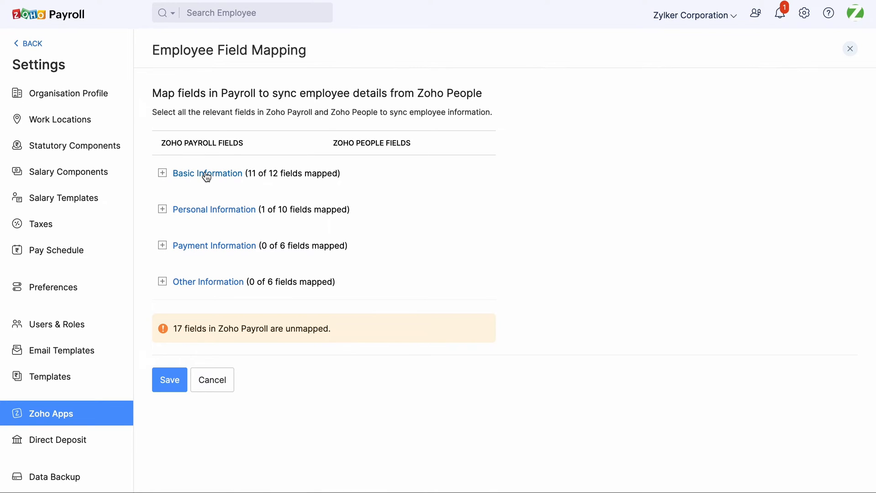
left_click(214, 210)
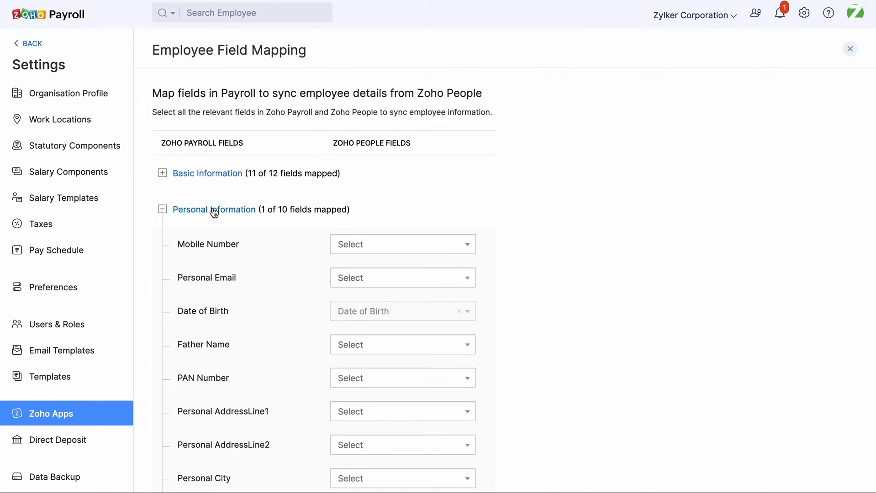
scroll("down", 3)
type("fa")
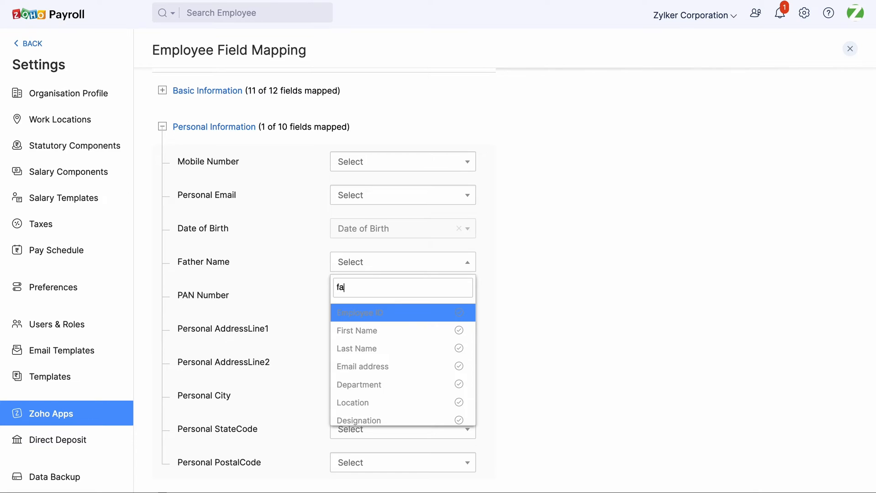
left_click(402, 313)
type("p")
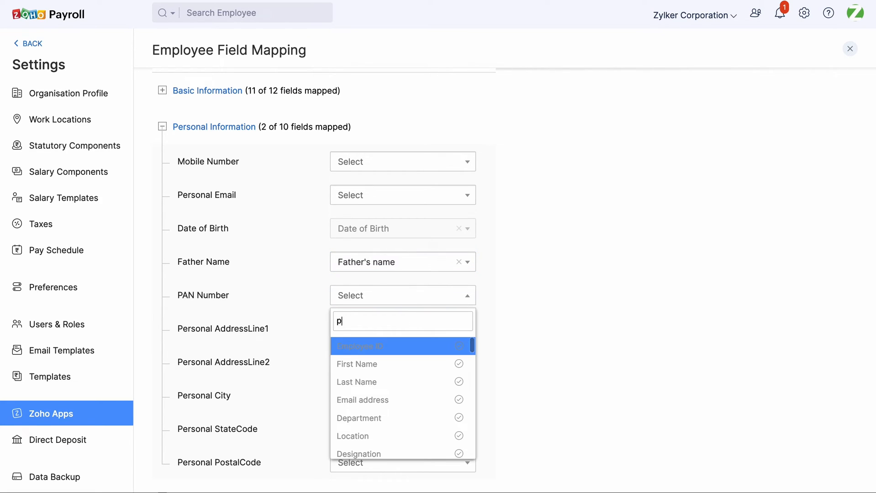
type("an")
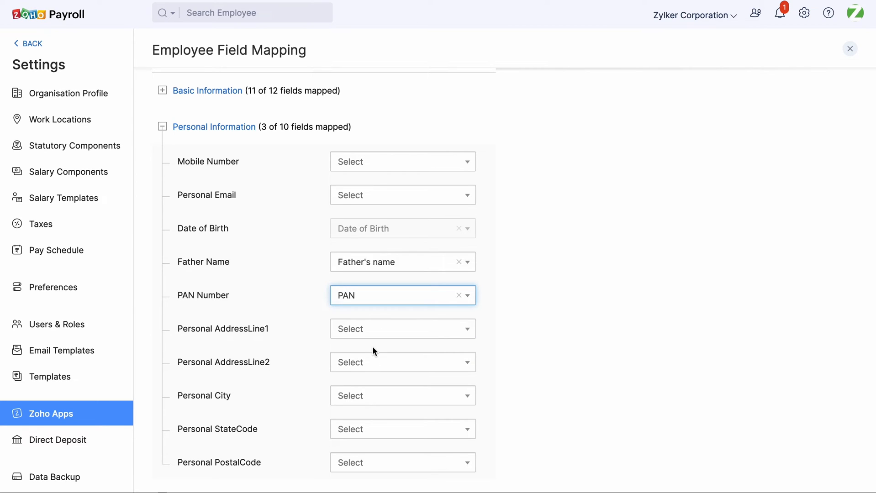
scroll("down", 3)
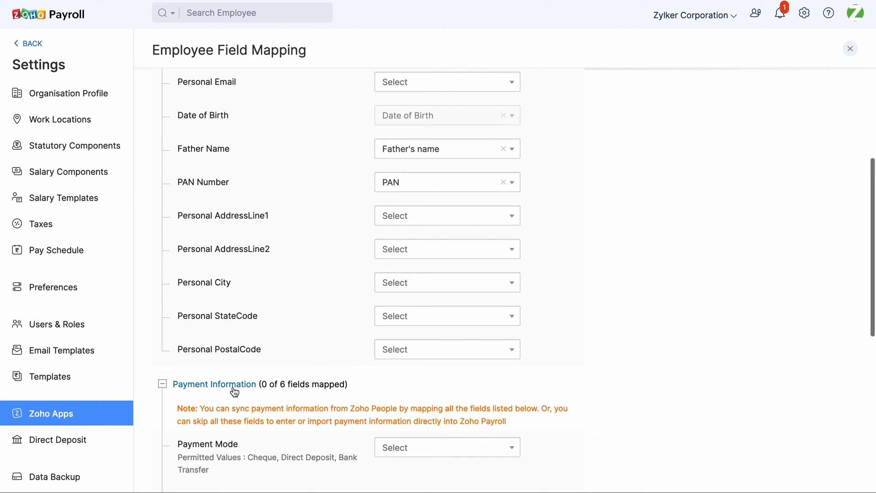
Map Bank Holder Name, Account Number and other payment fields plus Vehicle Number, then save
scroll("down", 3)
type("bank")
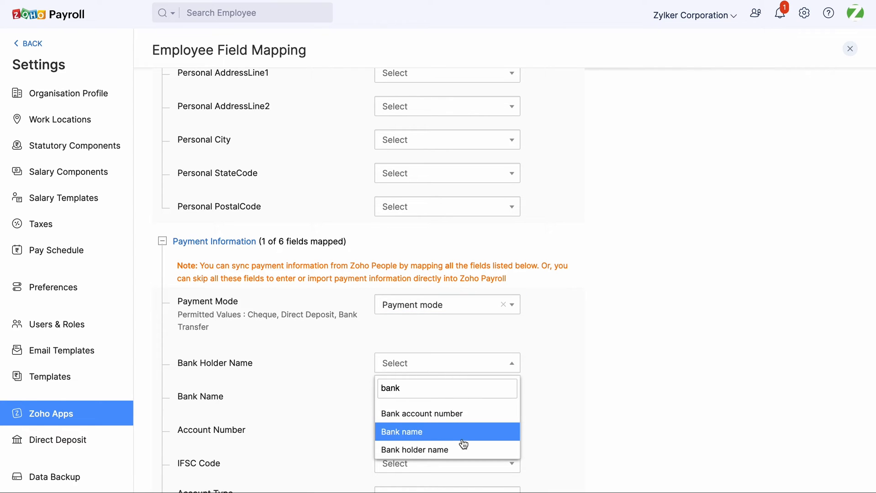
left_click(414, 449)
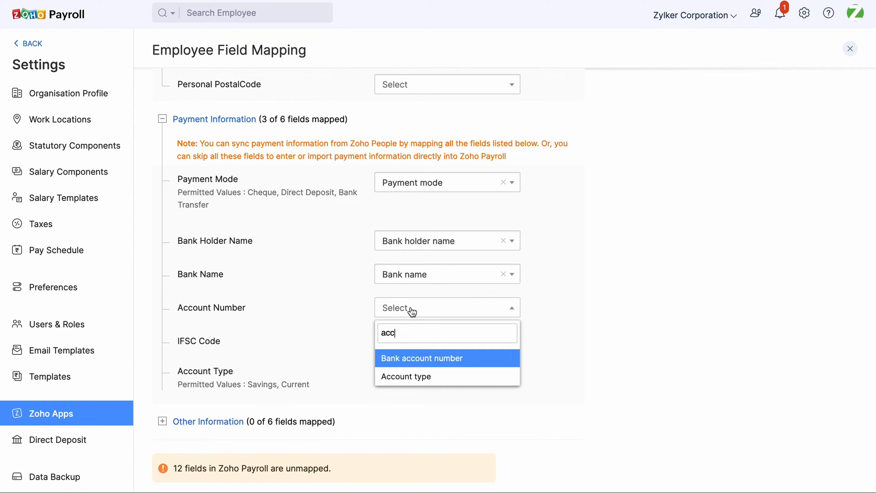
left_click(421, 358)
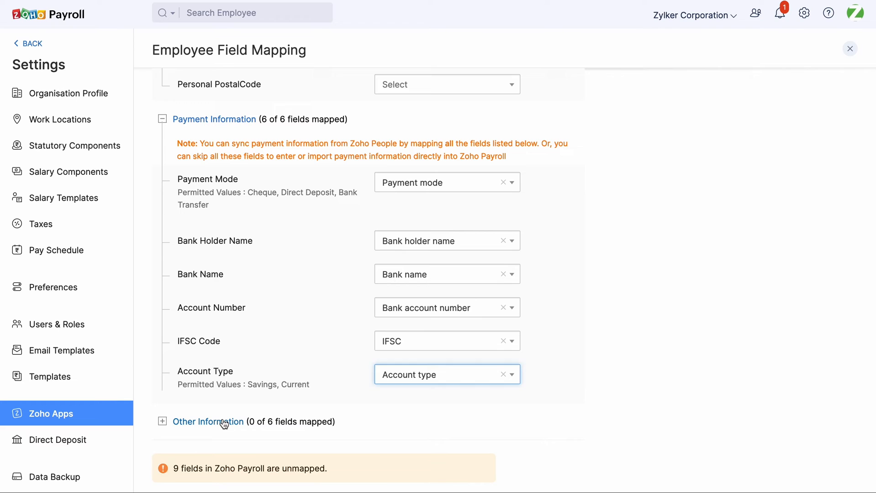
left_click(162, 422)
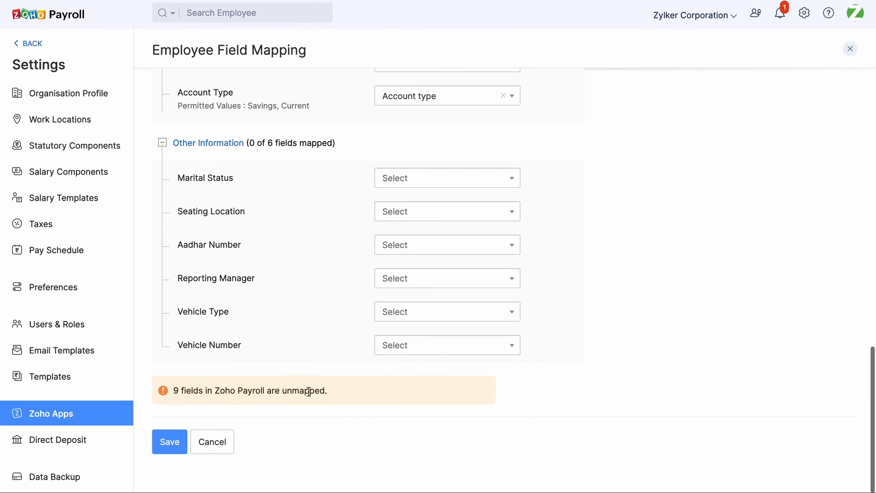
left_click(446, 345)
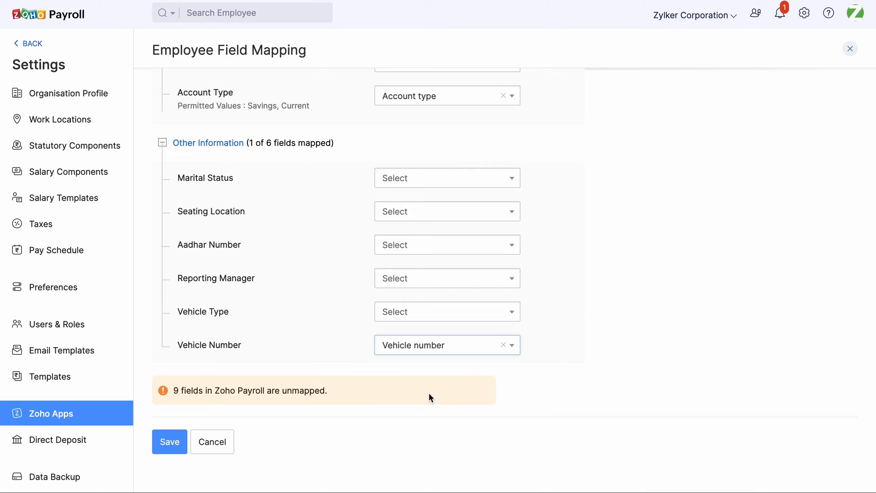
mouse_move(298, 455)
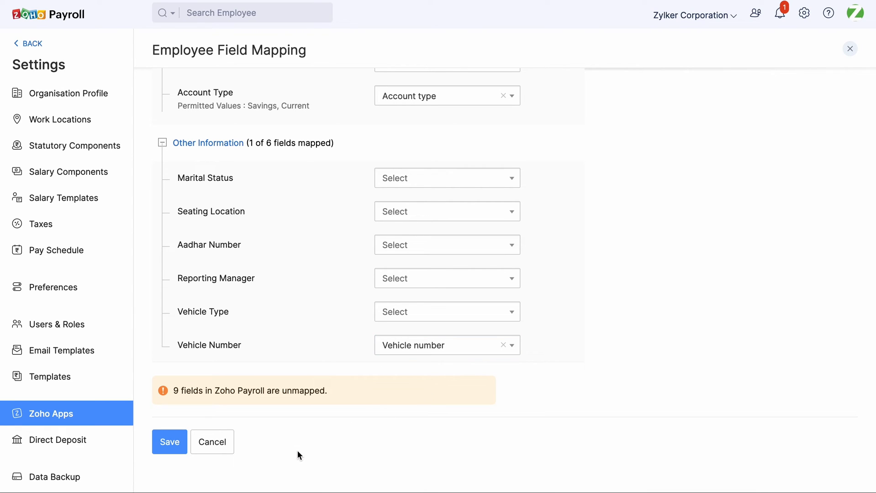
left_click(169, 442)
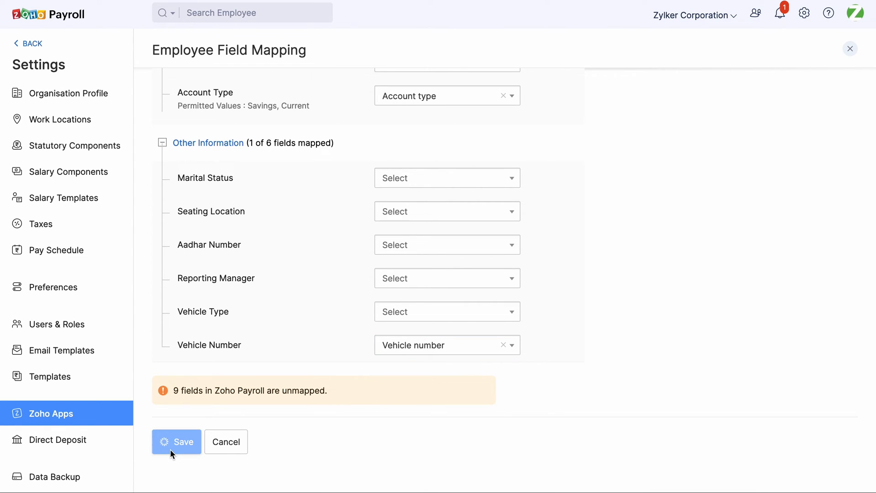
Confirm the saved mapping and run Instant Sync from Zoho People
left_click(176, 443)
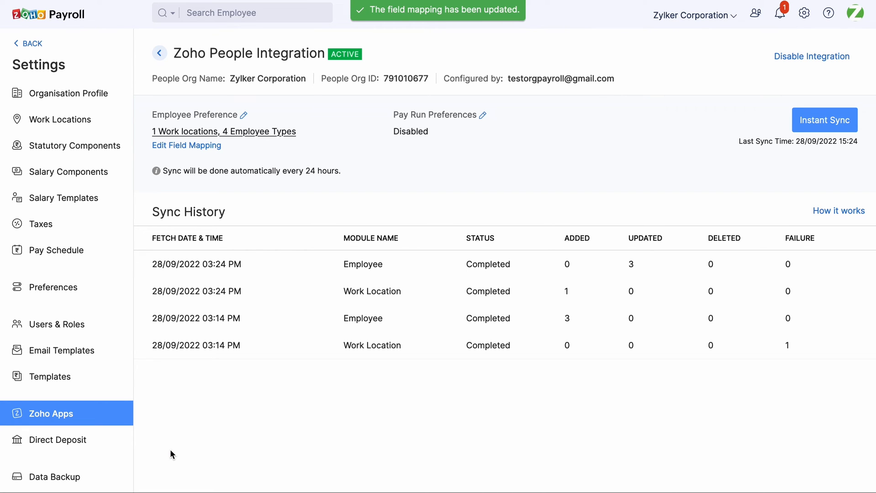
mouse_move(673, 185)
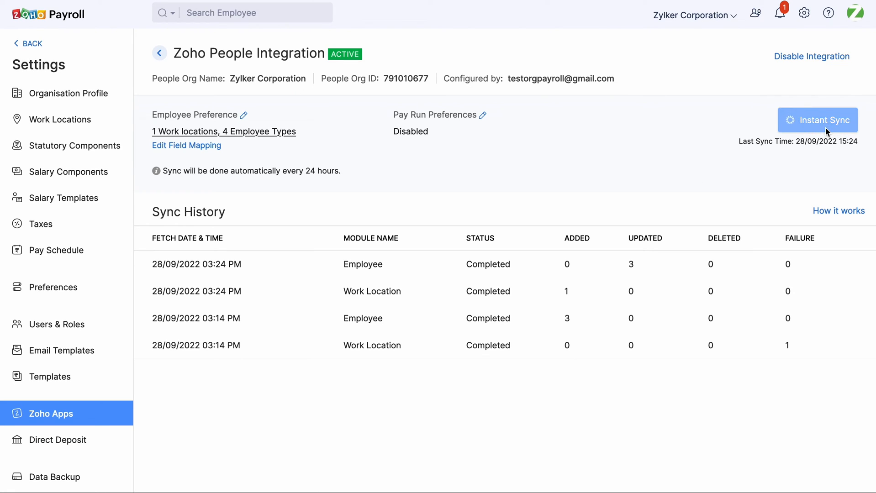
left_click(817, 119)
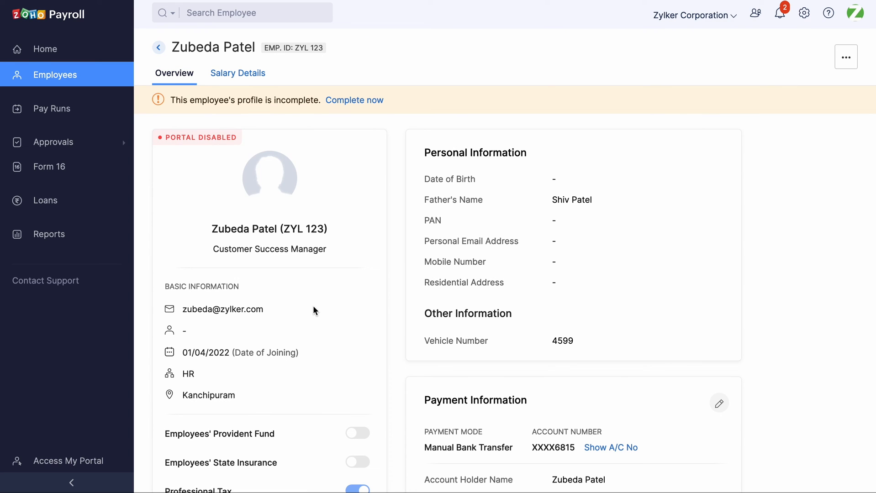
scroll("down", 3)
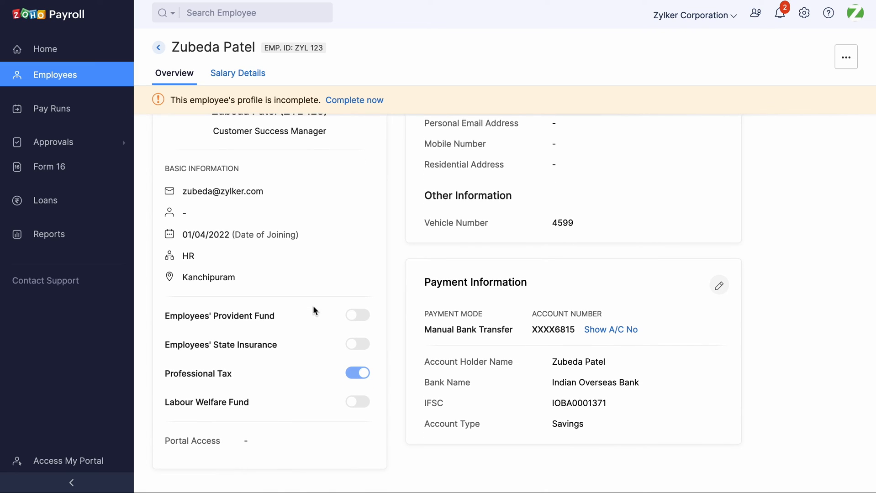